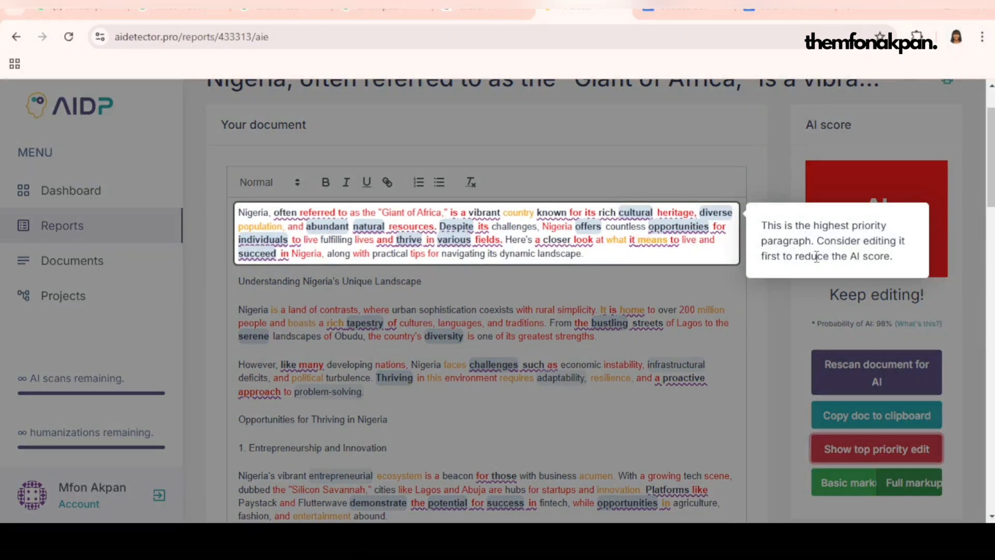
mouse_move(802, 270)
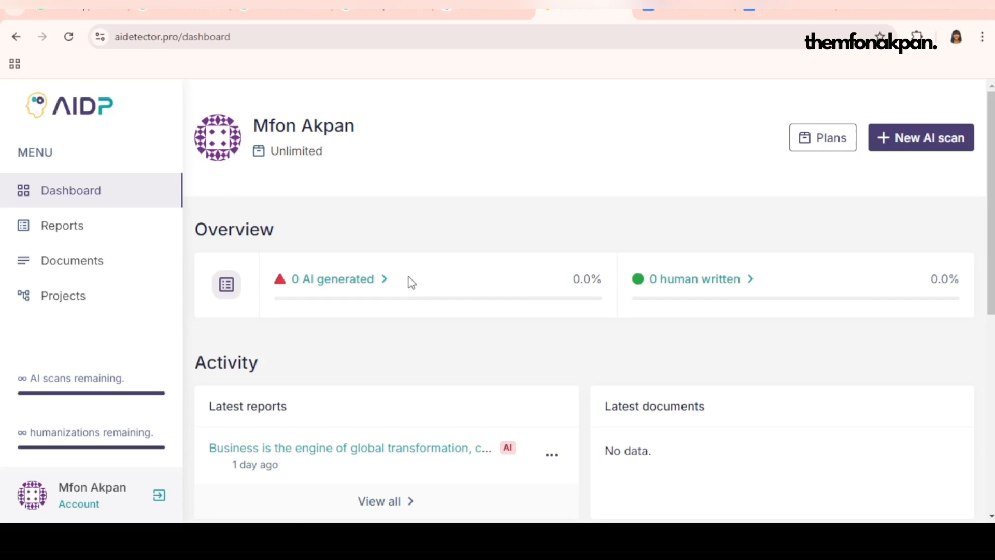
mouse_move(410, 278)
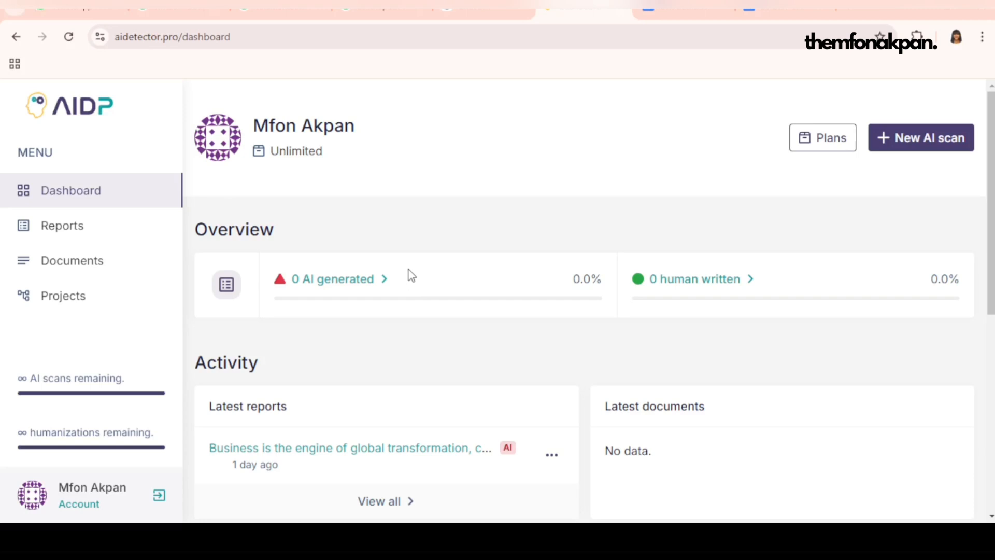
mouse_move(409, 268)
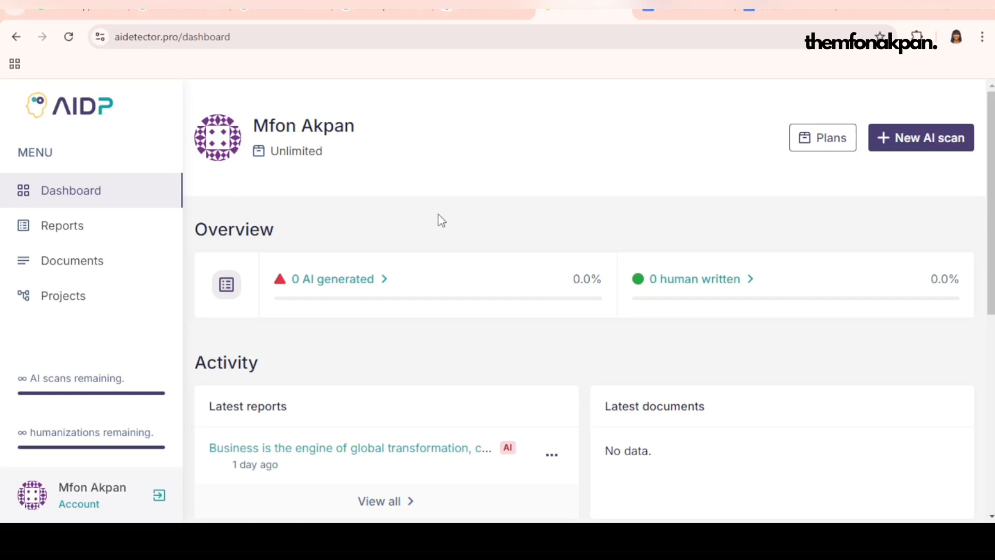
mouse_move(445, 218)
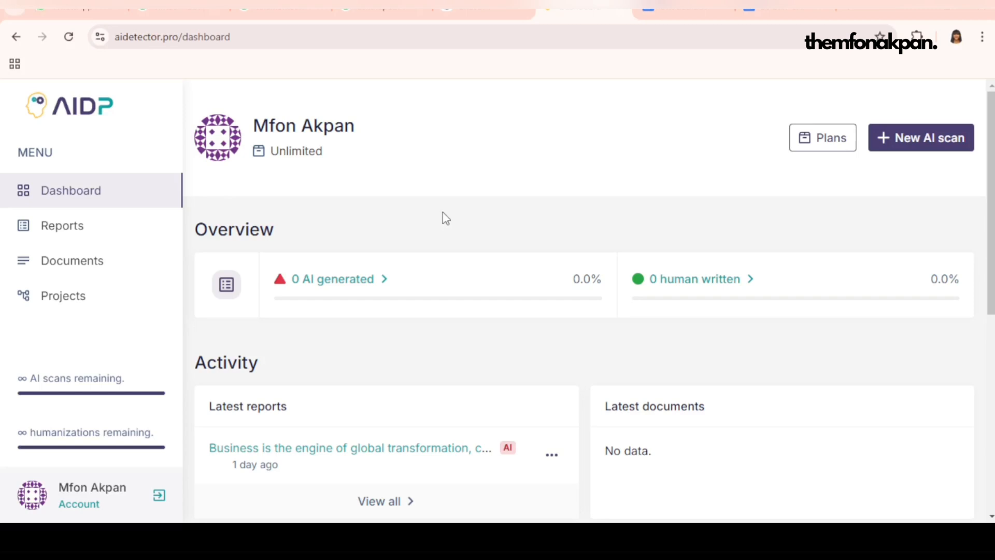
mouse_move(452, 326)
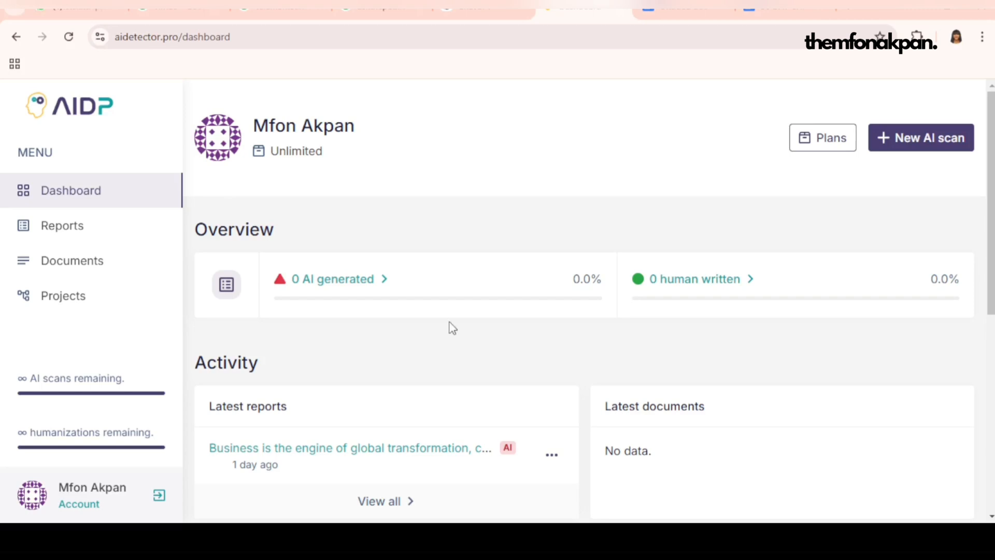
mouse_move(449, 327)
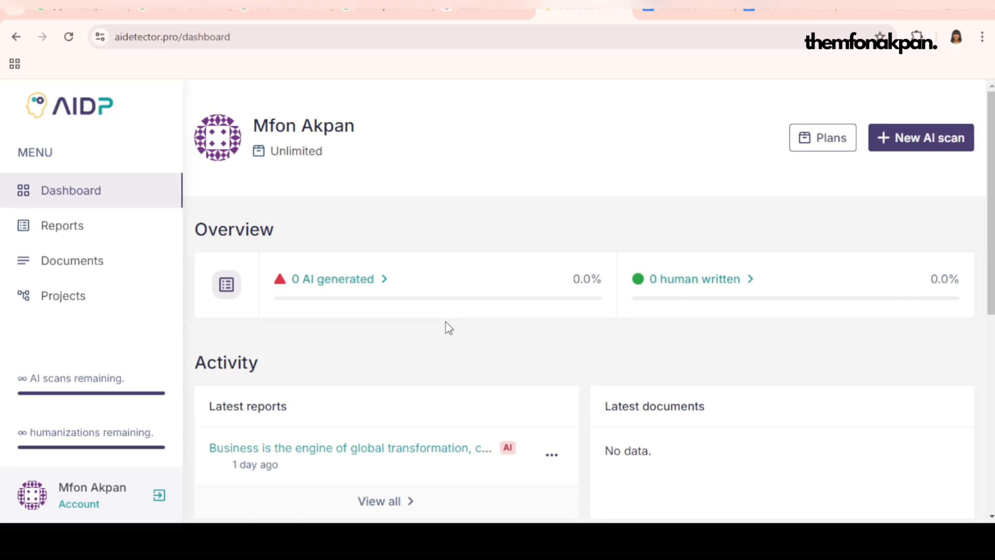
mouse_move(448, 329)
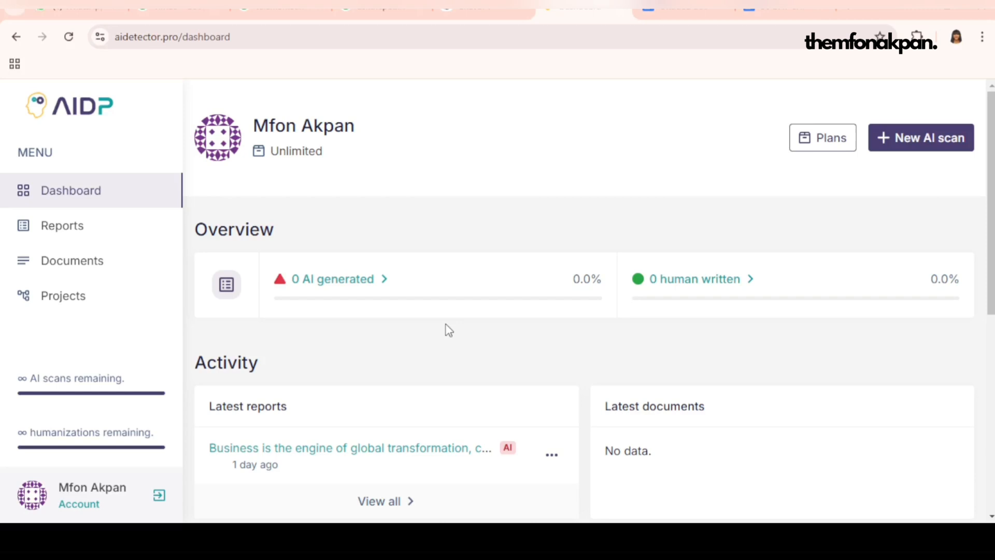
mouse_move(446, 397)
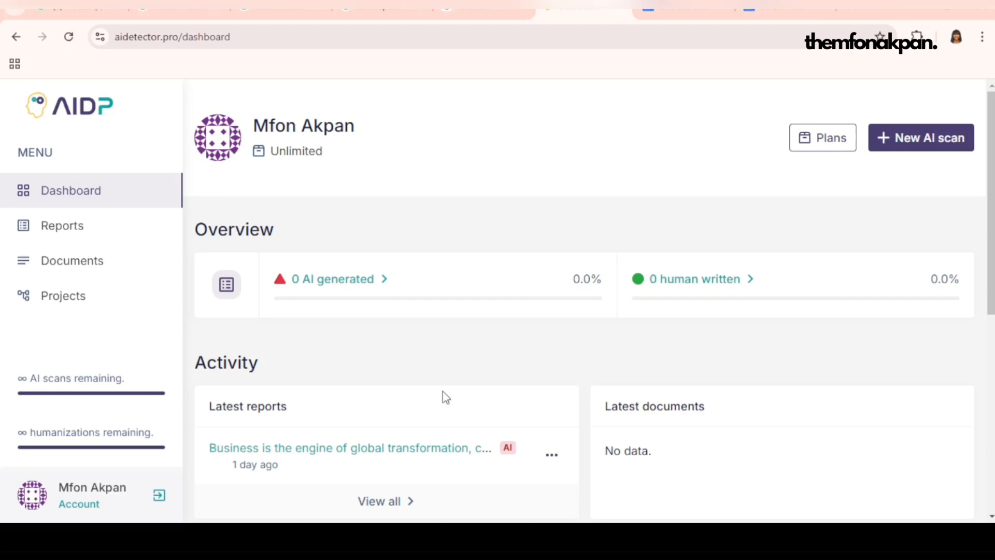
mouse_move(514, 327)
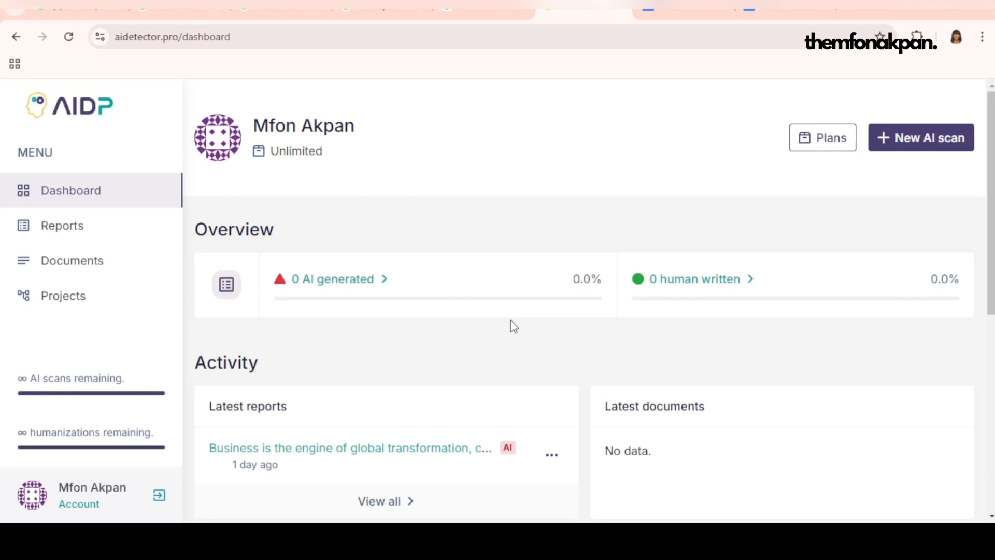
mouse_move(407, 180)
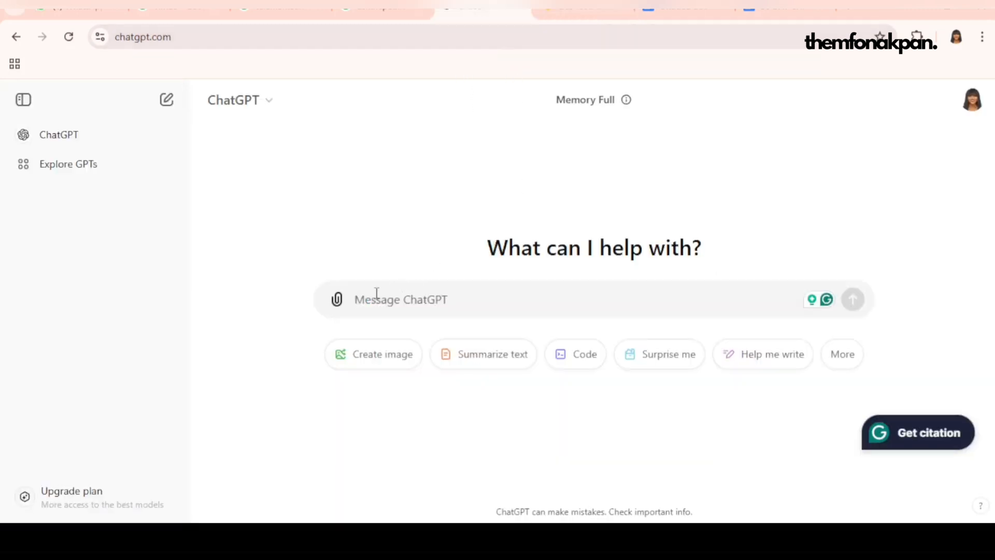
Request an article about living and thriving in Nigeria and select the generated text for copying.
text(write me an article)
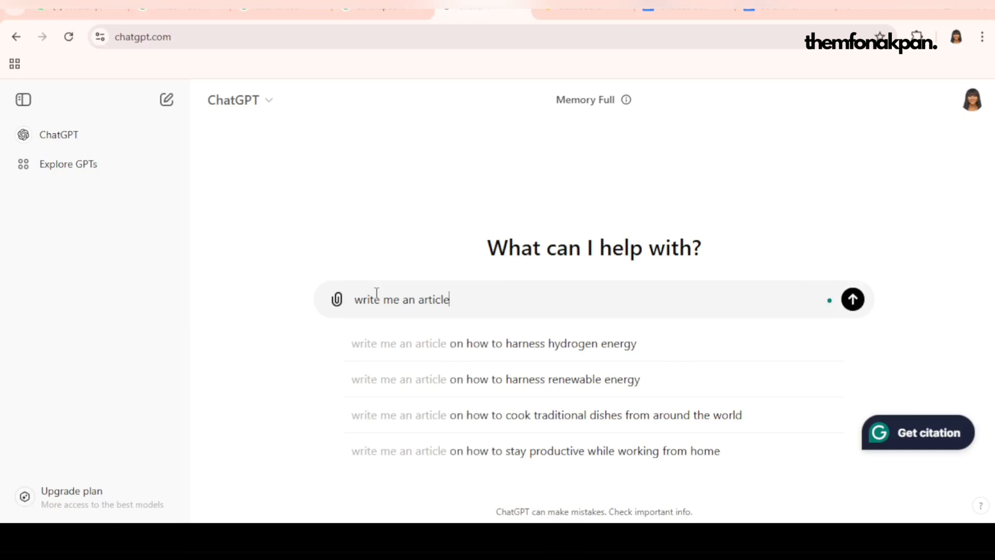
text(about)
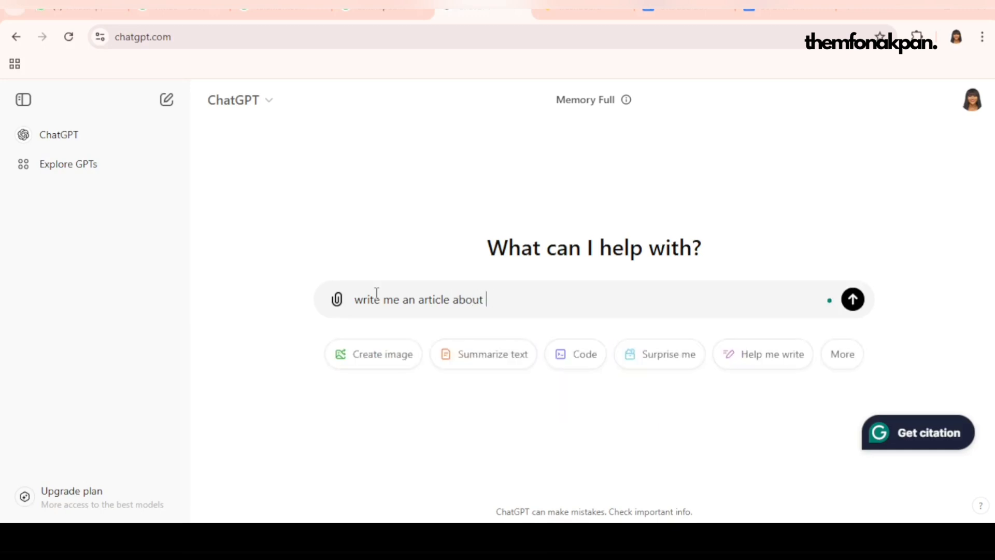
text(living and)
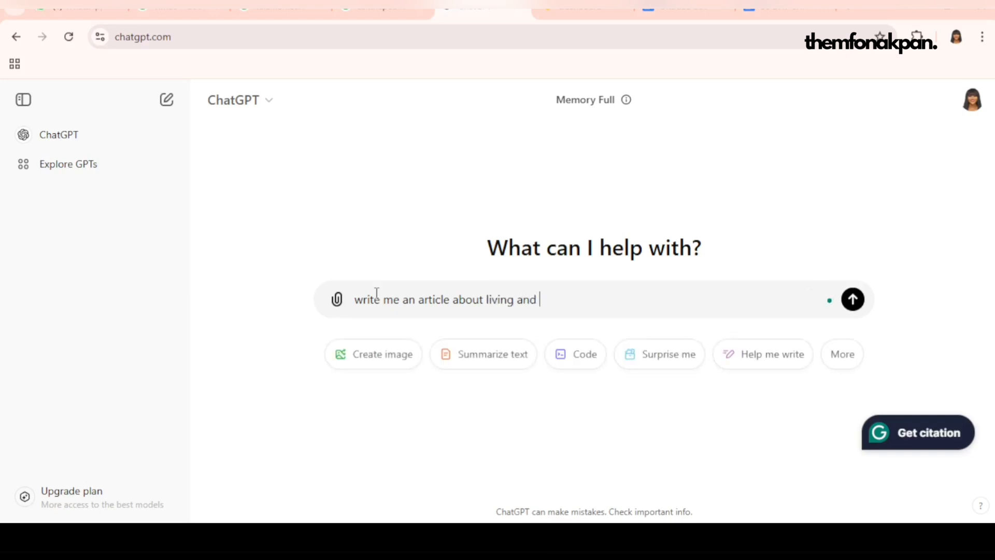
text(thriving)
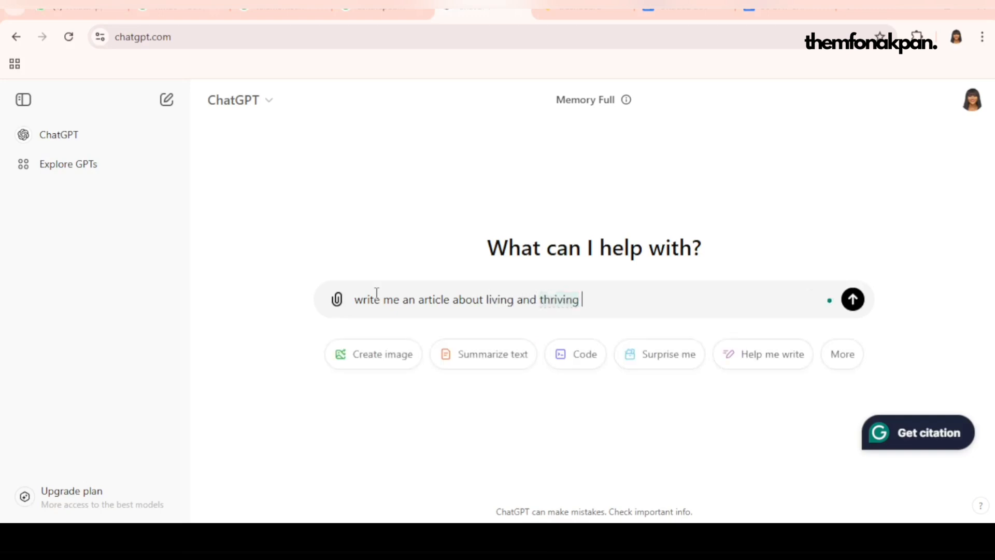
text(in Nigeria)
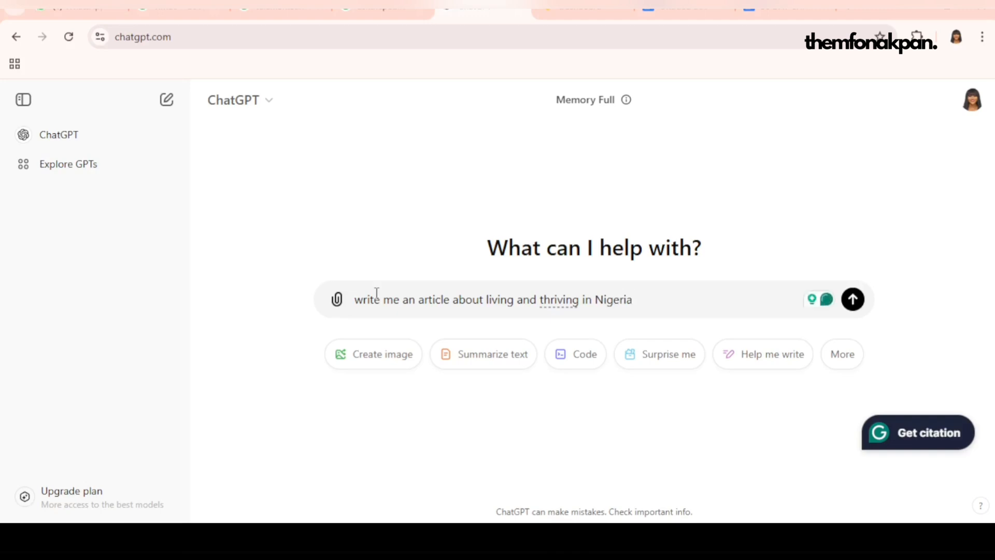
click(854, 298)
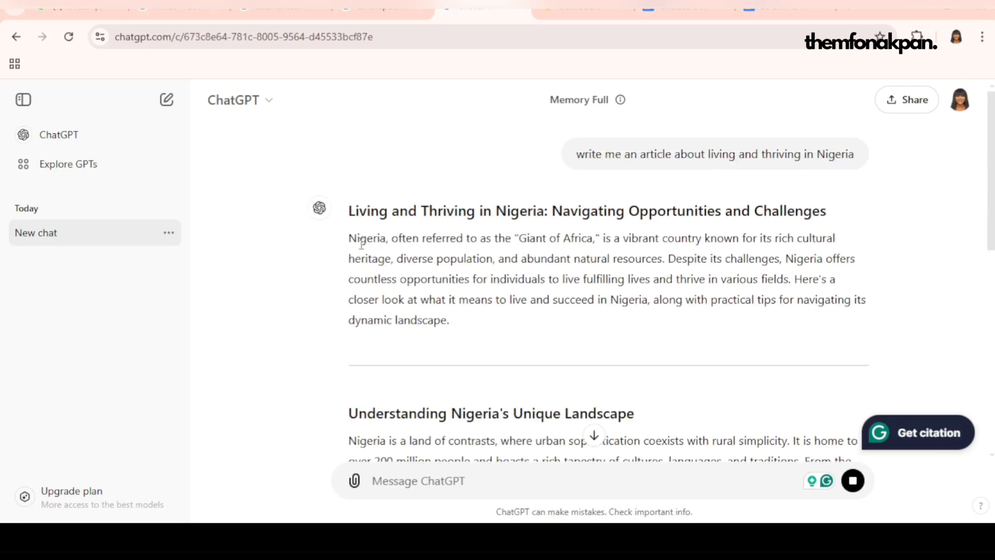
drag(348, 238, 448, 321)
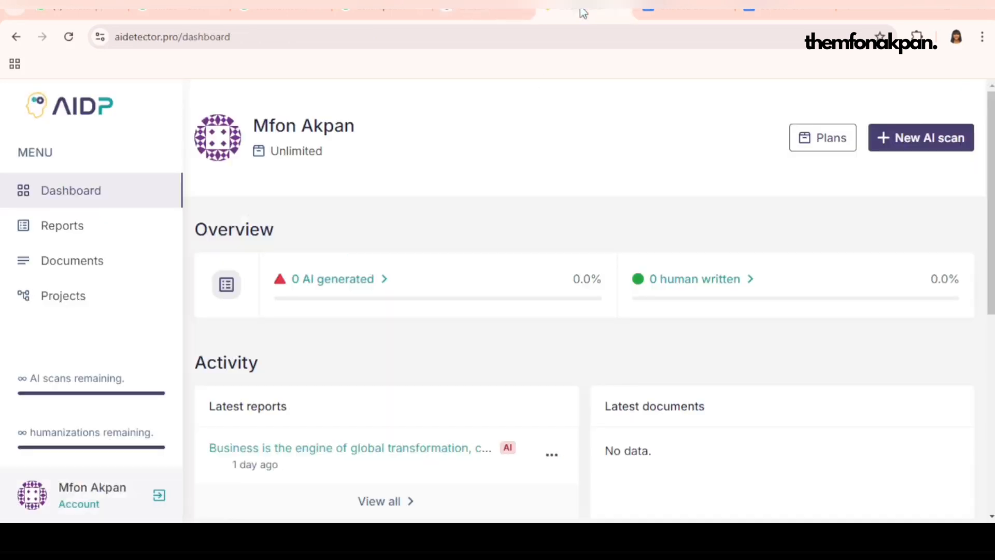
mouse_move(535, 220)
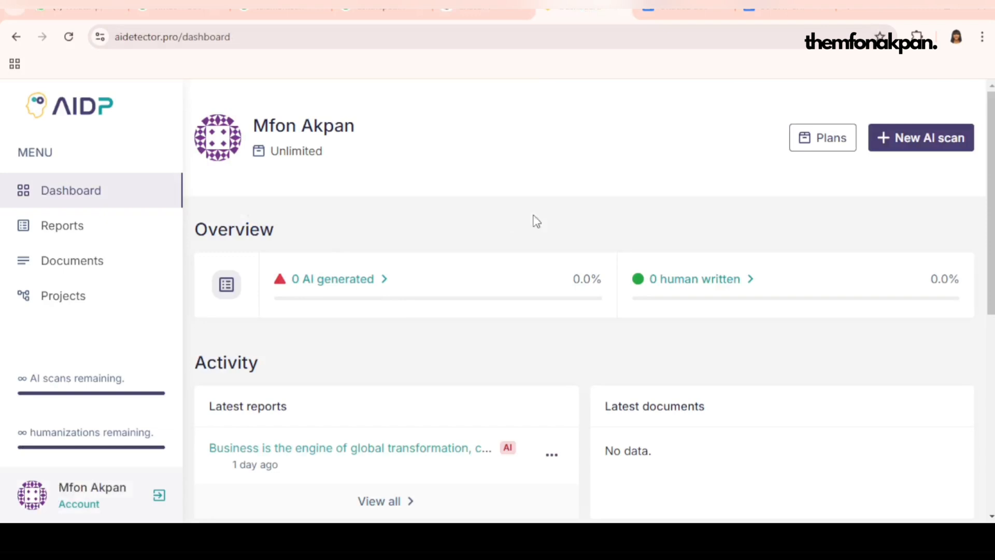
mouse_move(920, 138)
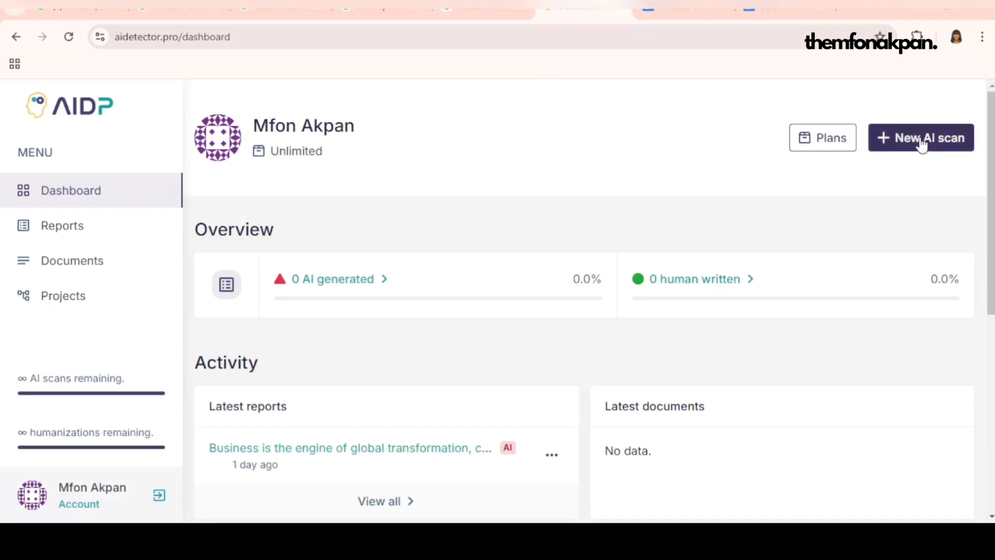
mouse_move(640, 251)
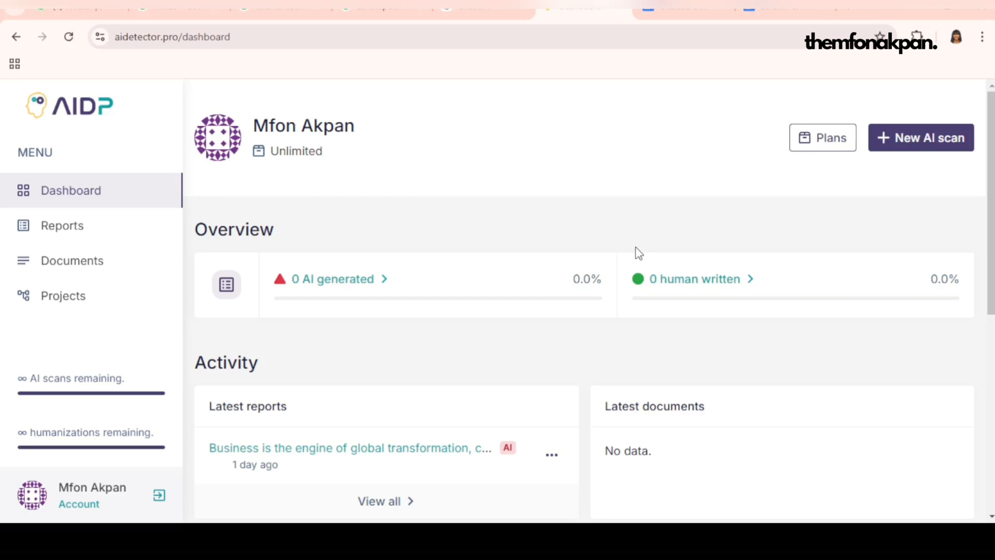
mouse_move(957, 190)
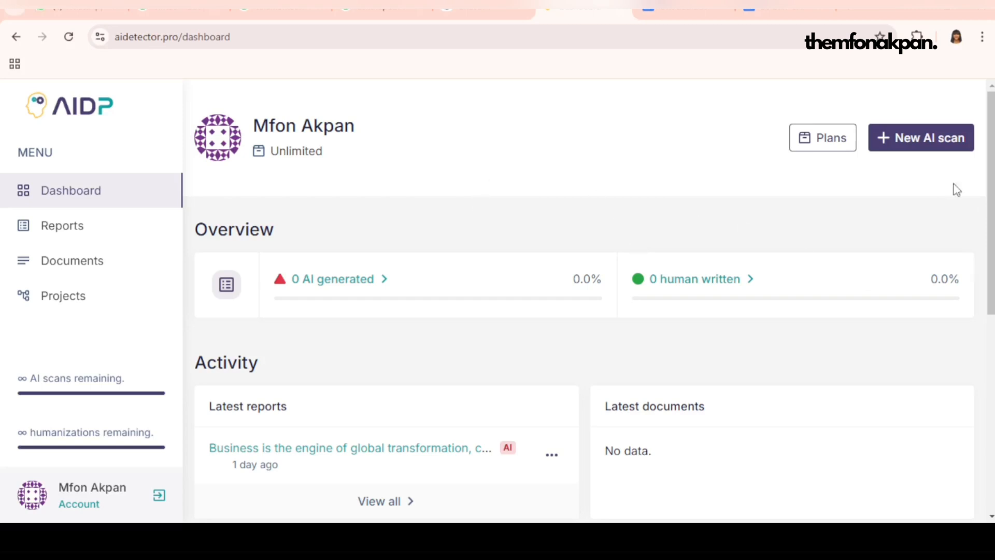
mouse_move(920, 138)
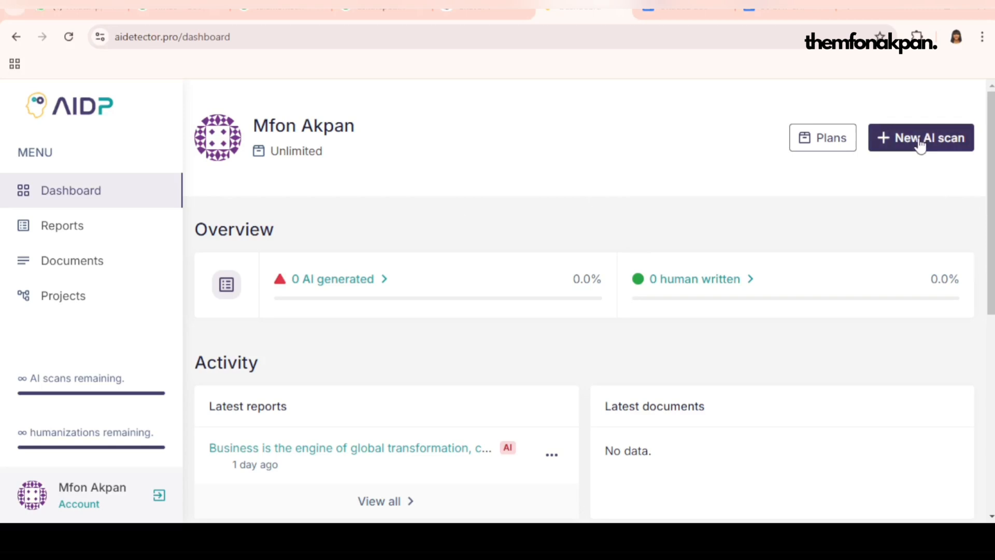
Start a new AI scan and place the Nigeria article into its text box.
click(920, 138)
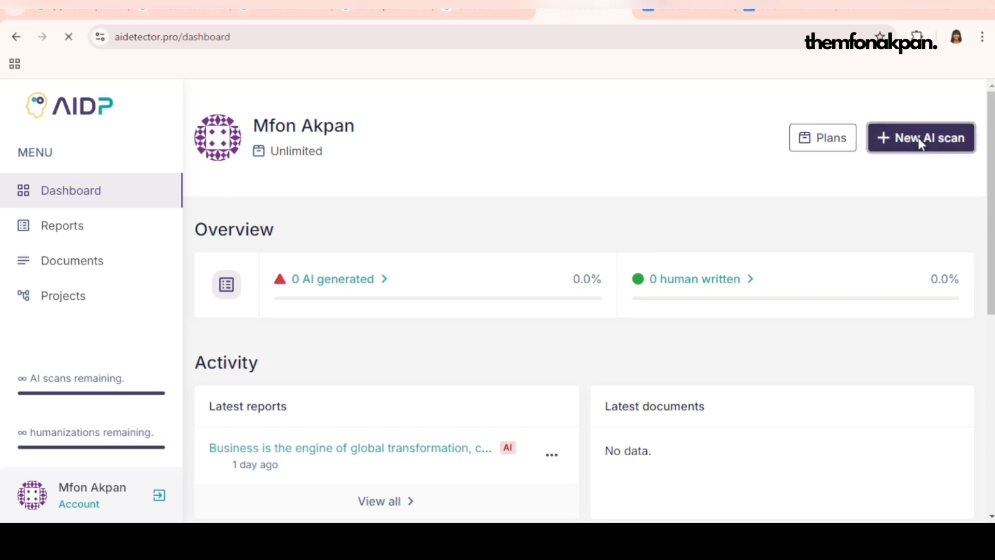
click(61, 225)
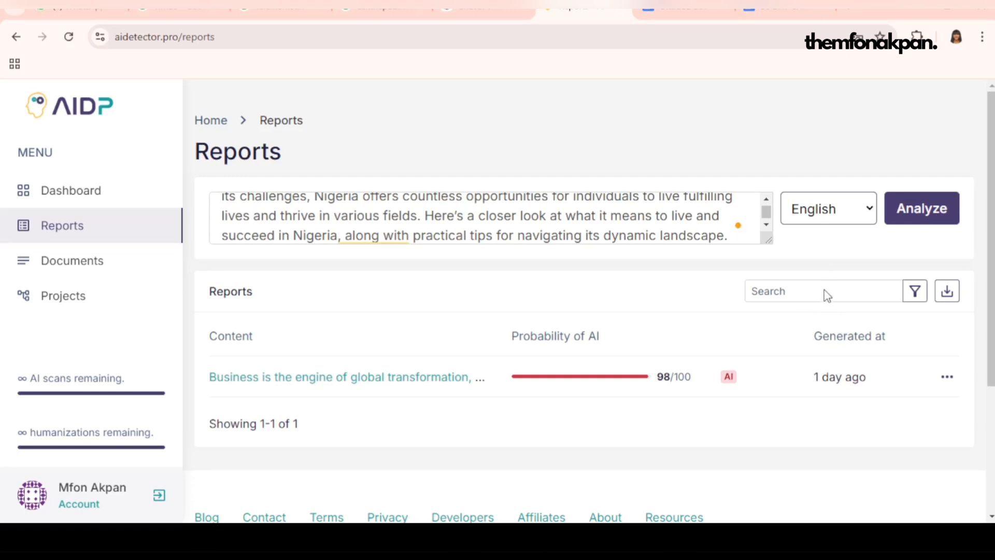
mouse_move(783, 312)
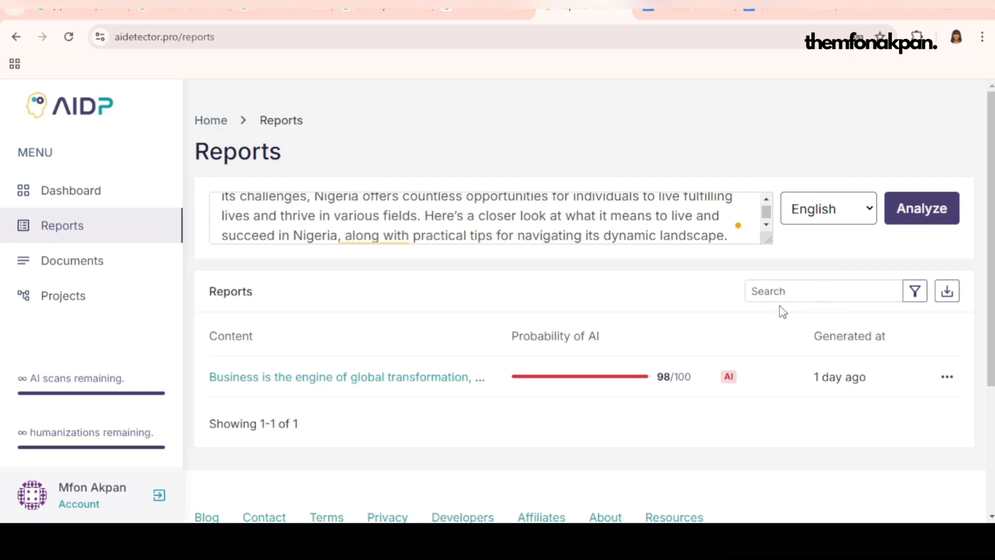
mouse_move(825, 286)
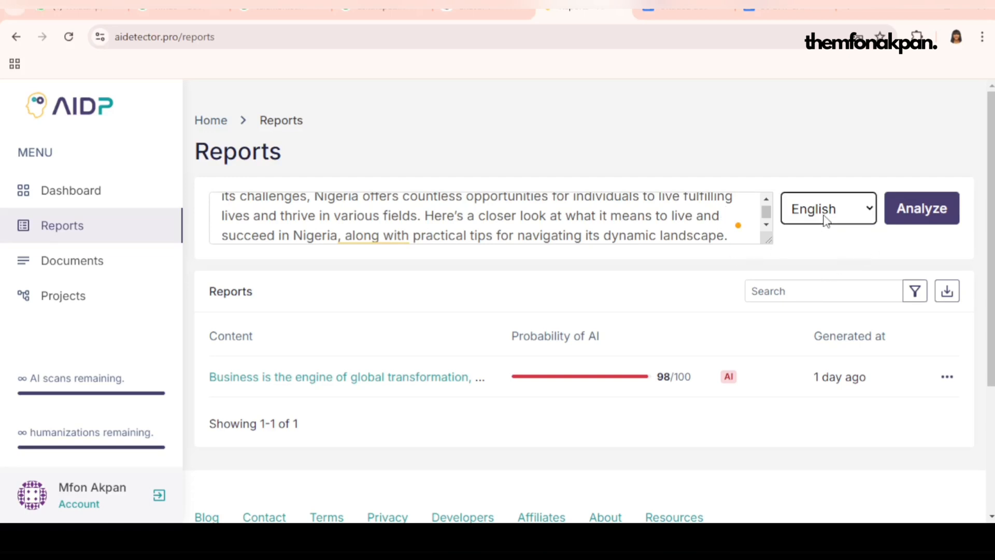
Analyze the pasted article; the scan is rejected for being under 500 characters.
click(920, 208)
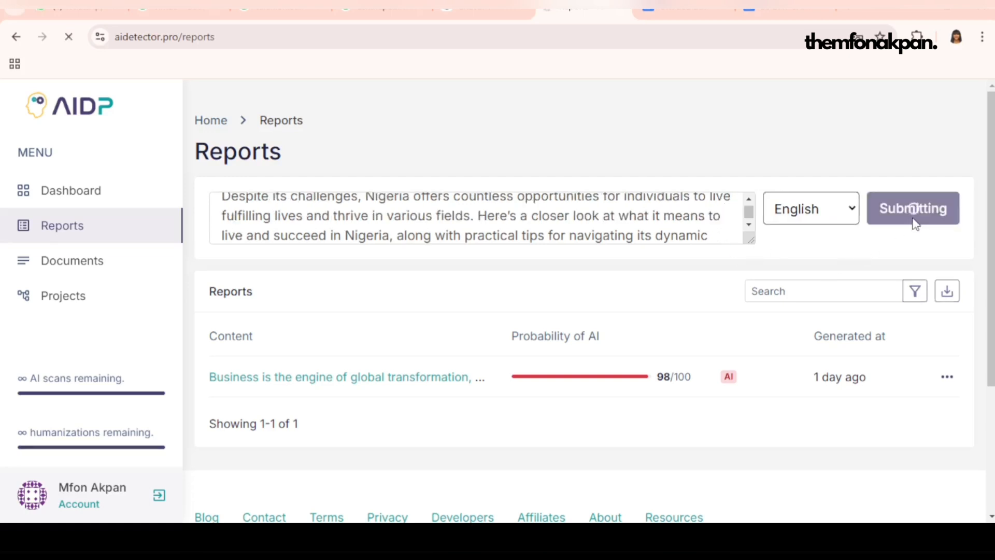
click(913, 207)
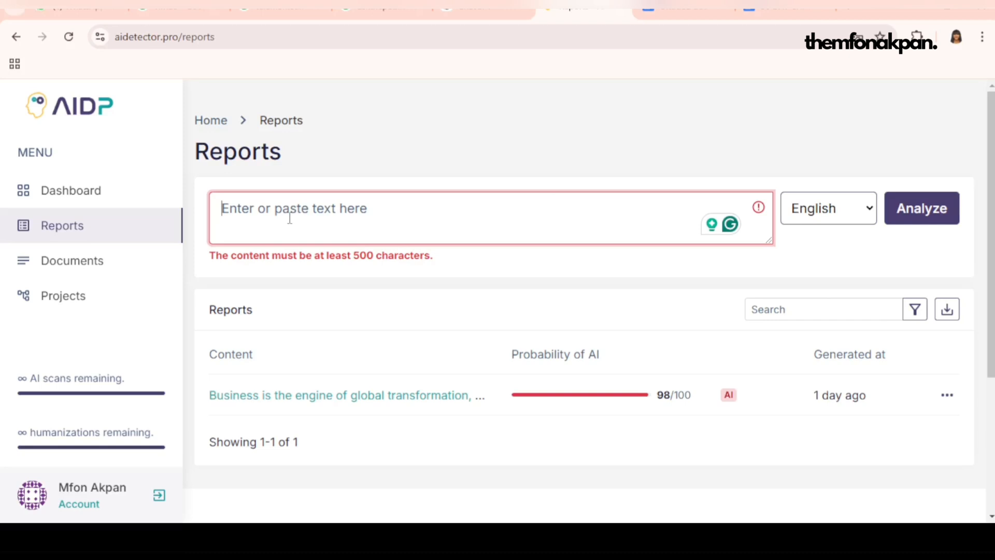
text(live and succeed in Nigeria, along with practical tips for navigating its dynamic landscape.)
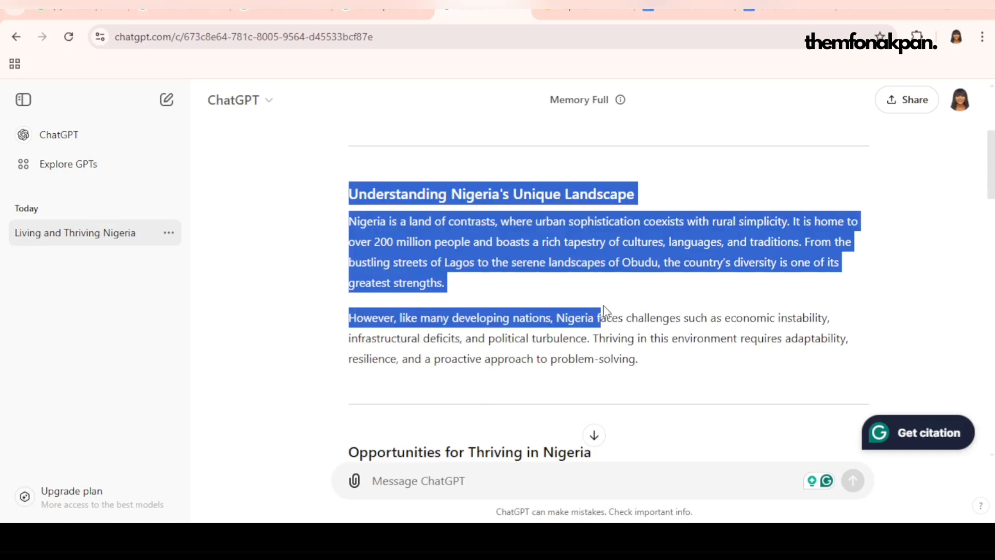
Select a longer portion of the Nigeria article's body text for copying.
drag(597, 317, 638, 358)
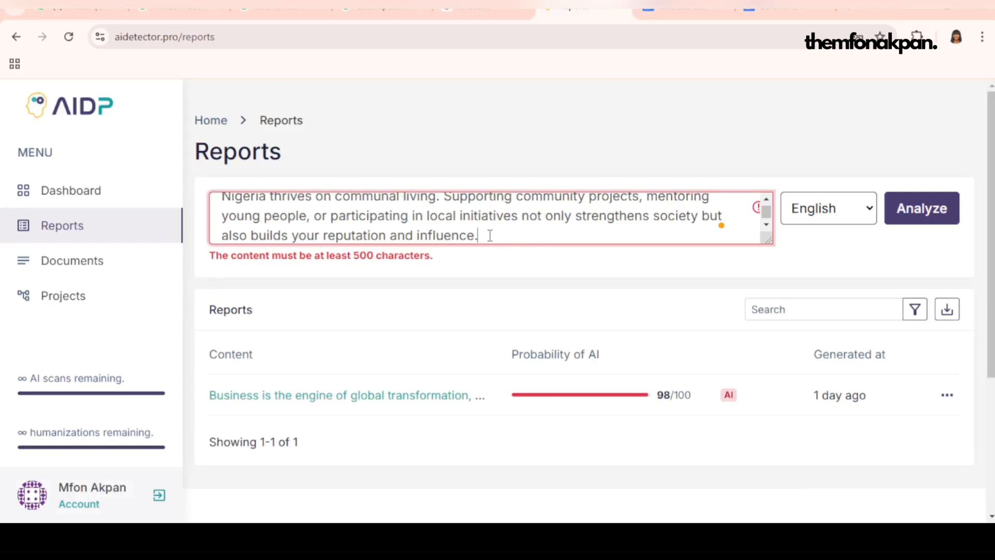
mouse_move(655, 259)
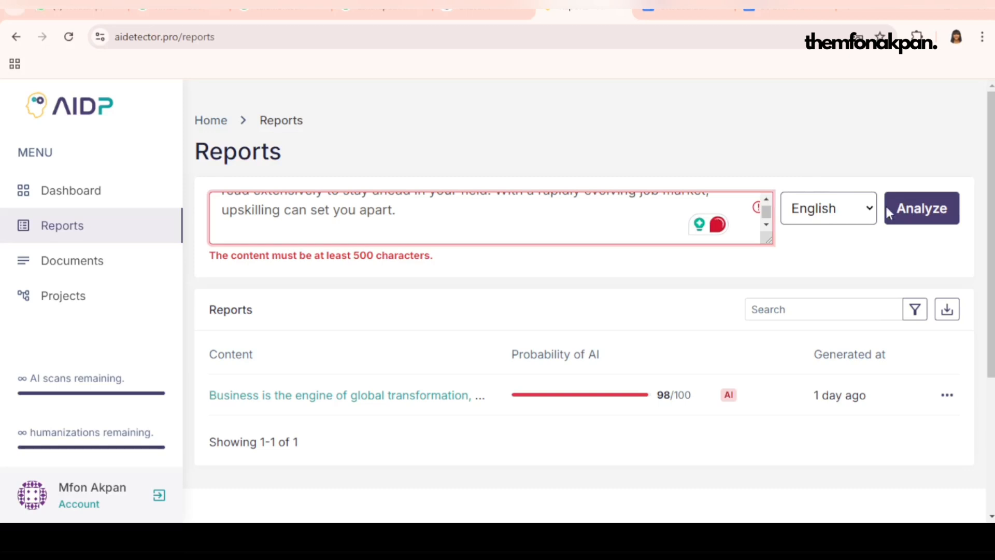
Analyze the article, get its 98/100 AI report, and send the report to AI Eraser.
click(920, 208)
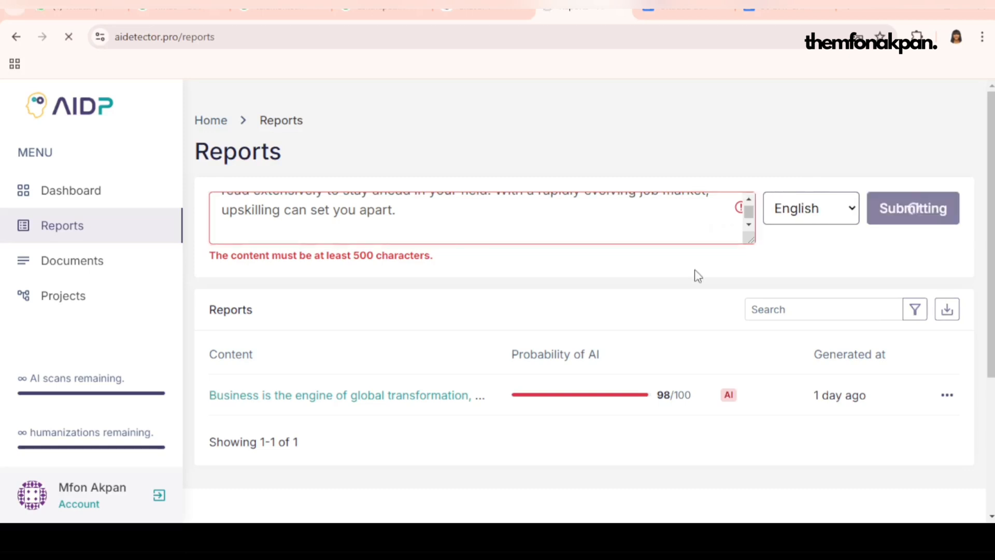
click(912, 208)
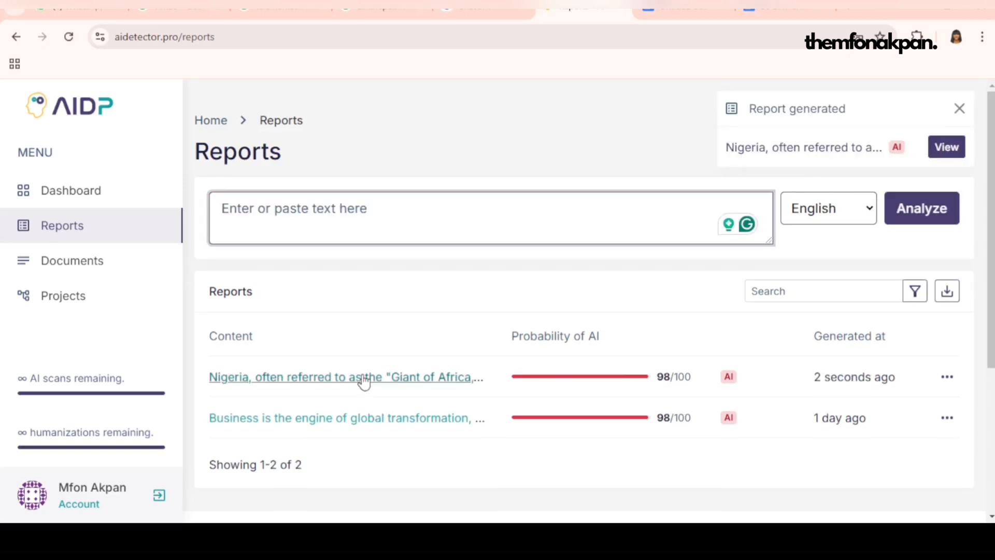
click(344, 376)
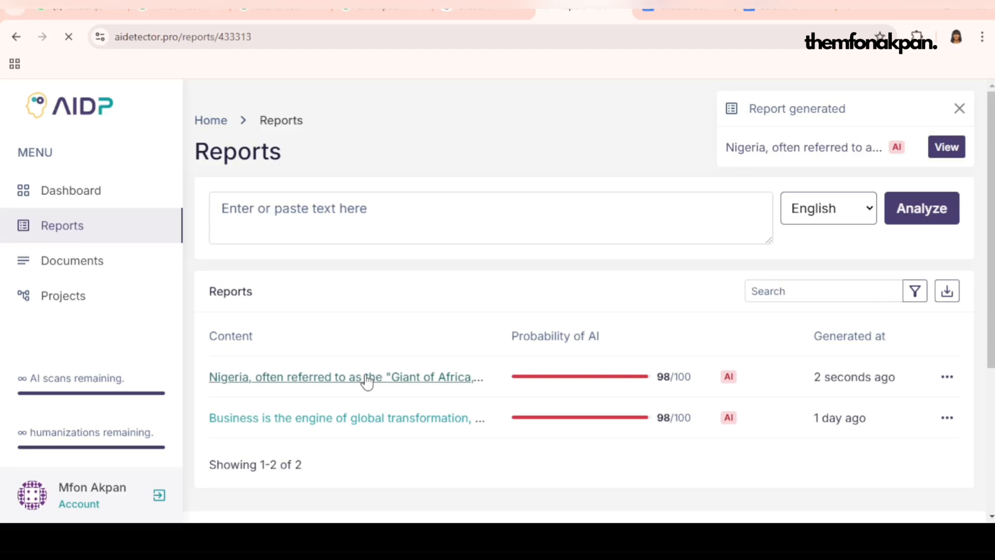
click(344, 377)
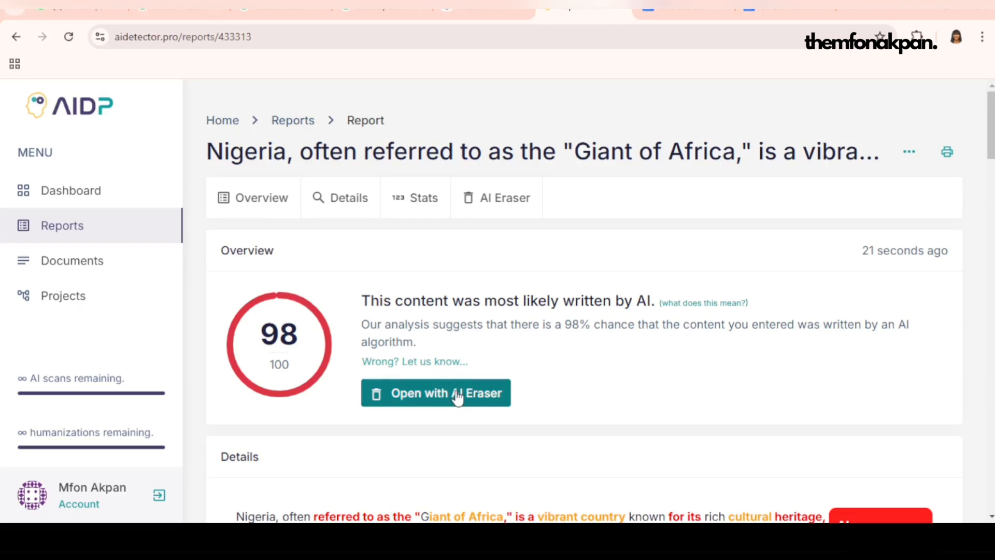
click(436, 392)
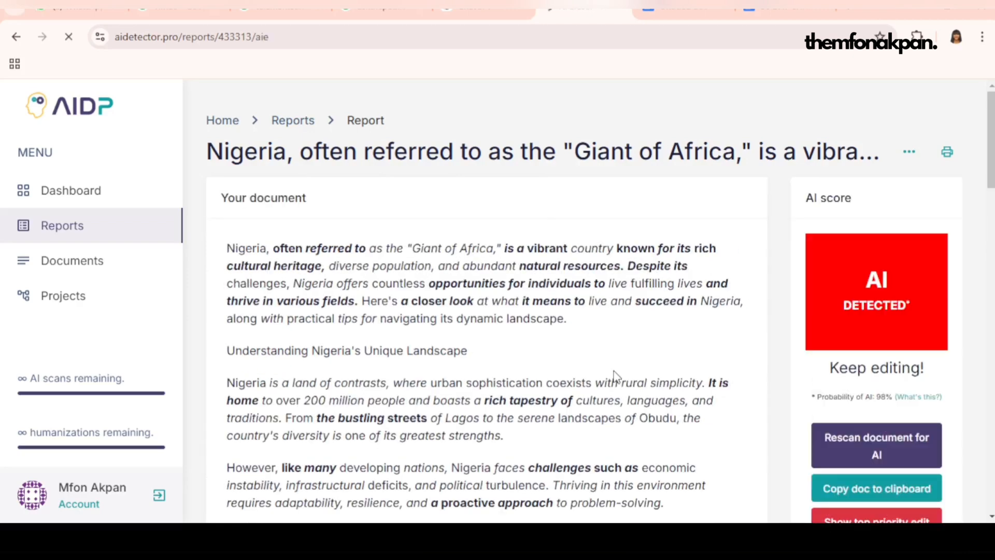
scroll(down, 3)
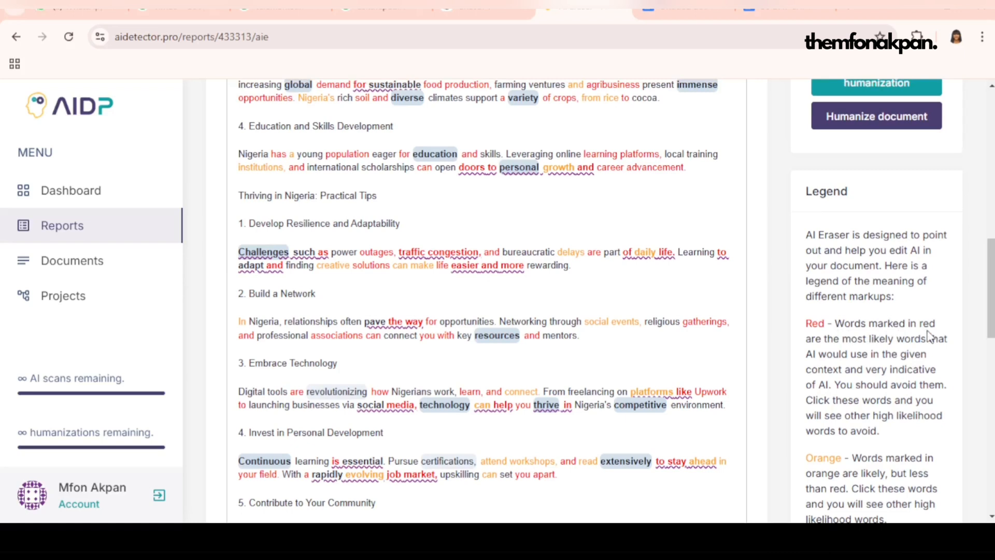
mouse_move(927, 352)
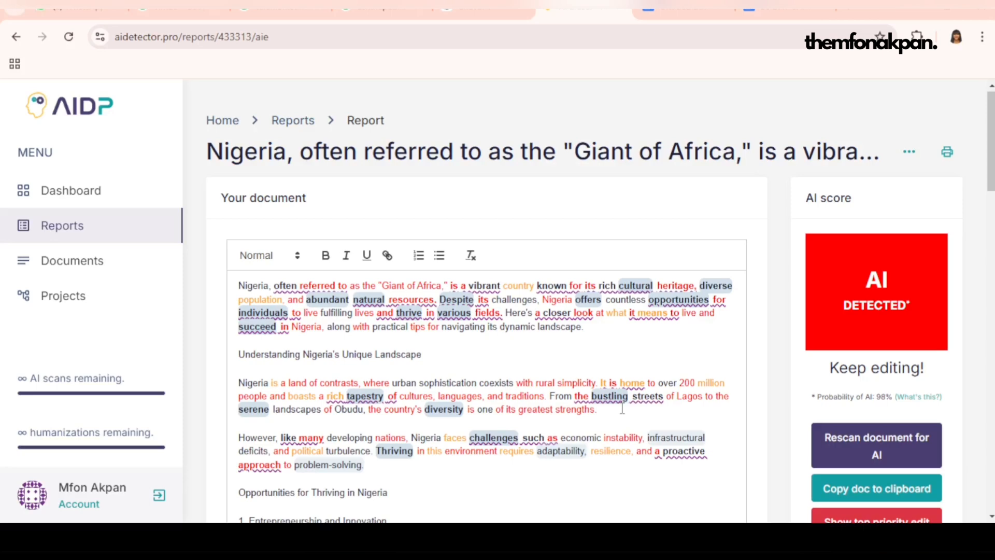
scroll(down, 3)
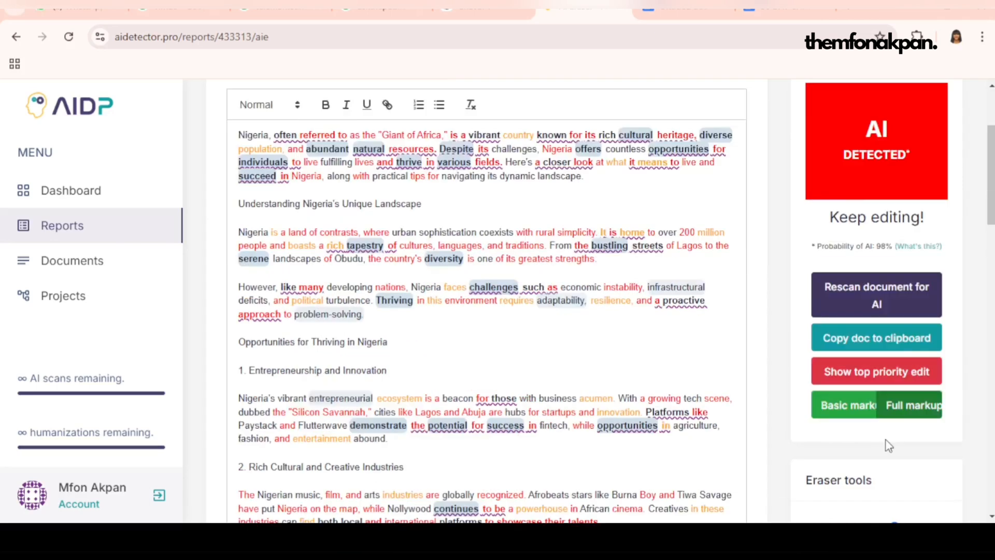
scroll(down, 3)
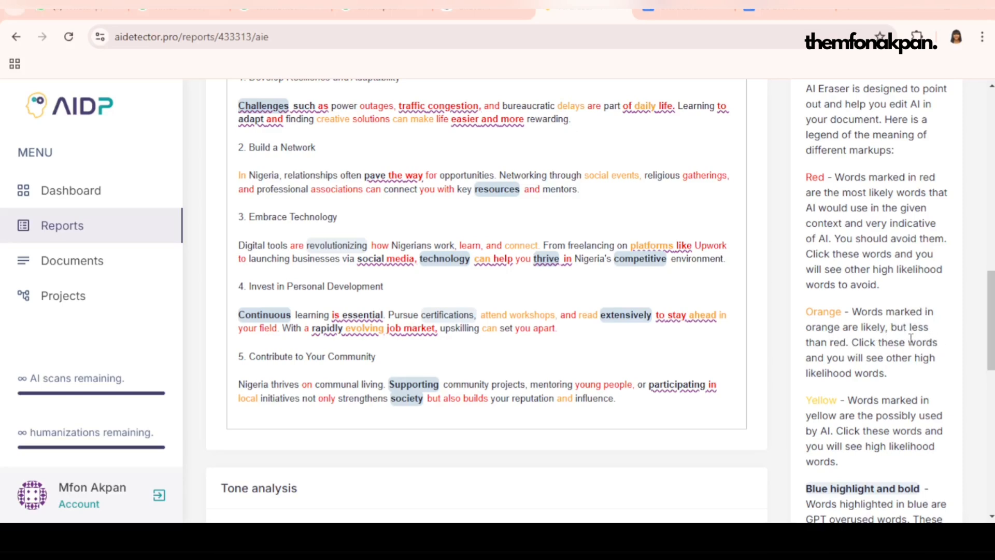
scroll(down, 3)
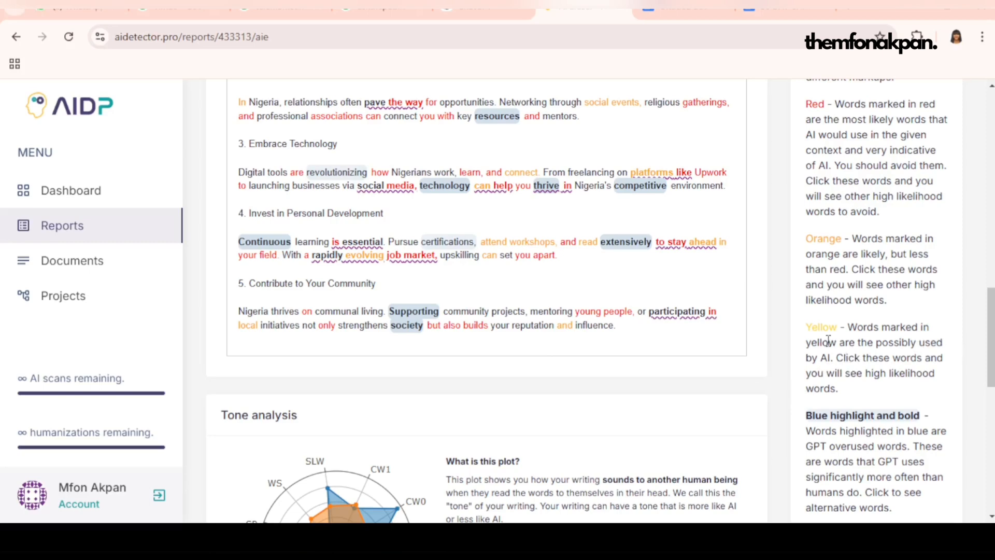
mouse_move(847, 387)
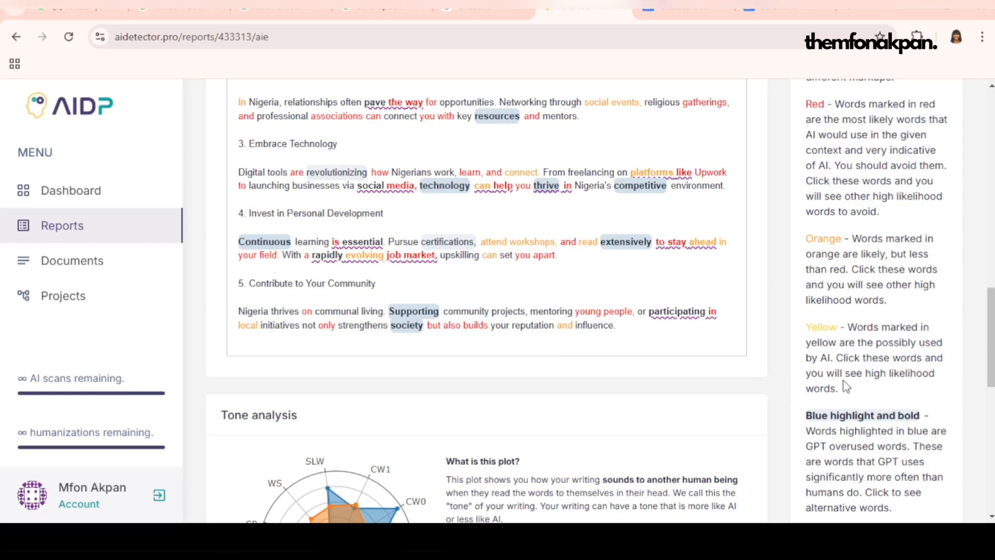
scroll(down, 3)
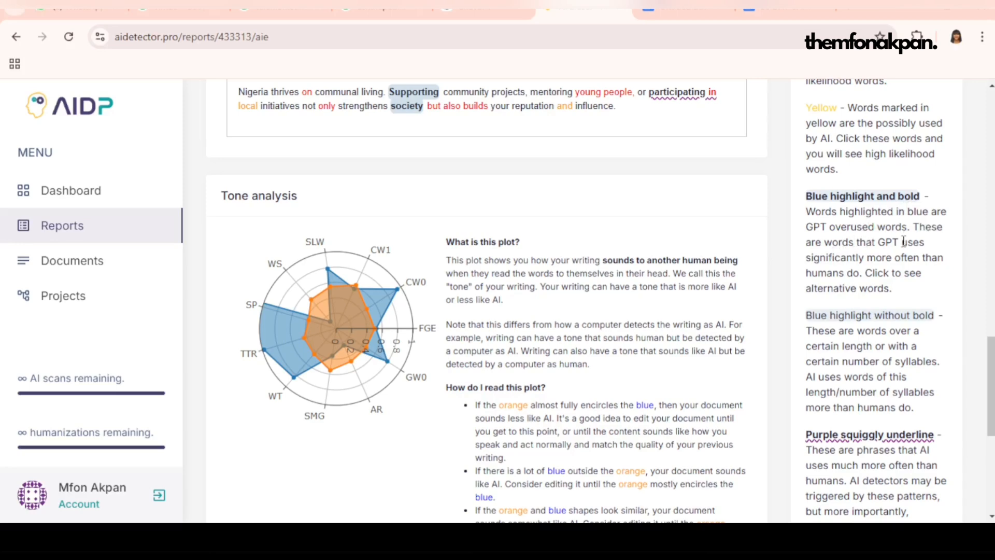
scroll(down, 3)
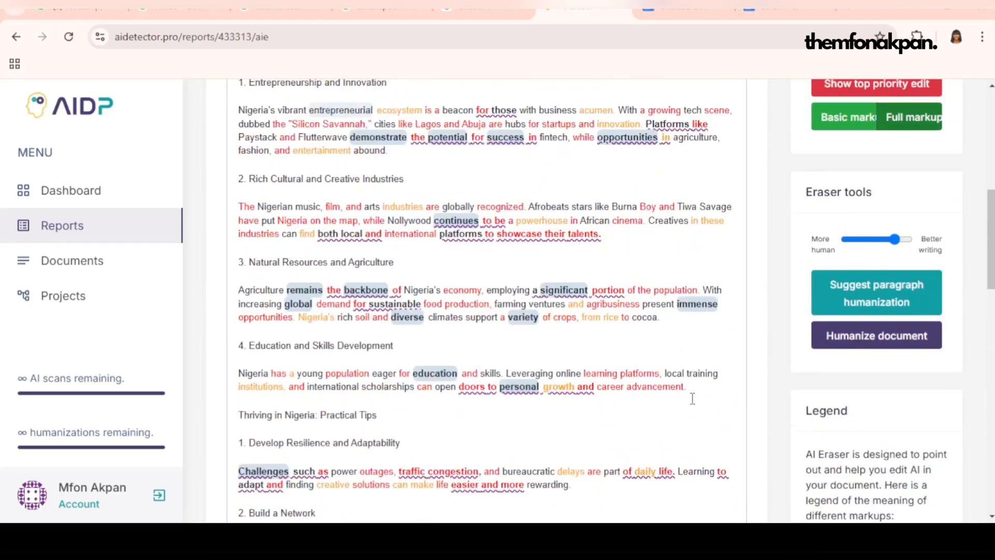
scroll(up, 3)
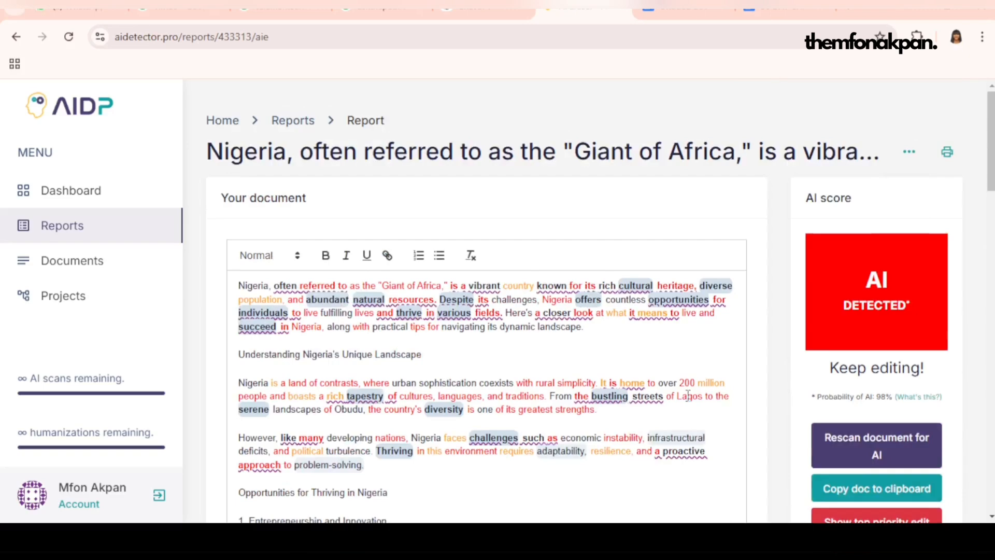
scroll(down, 3)
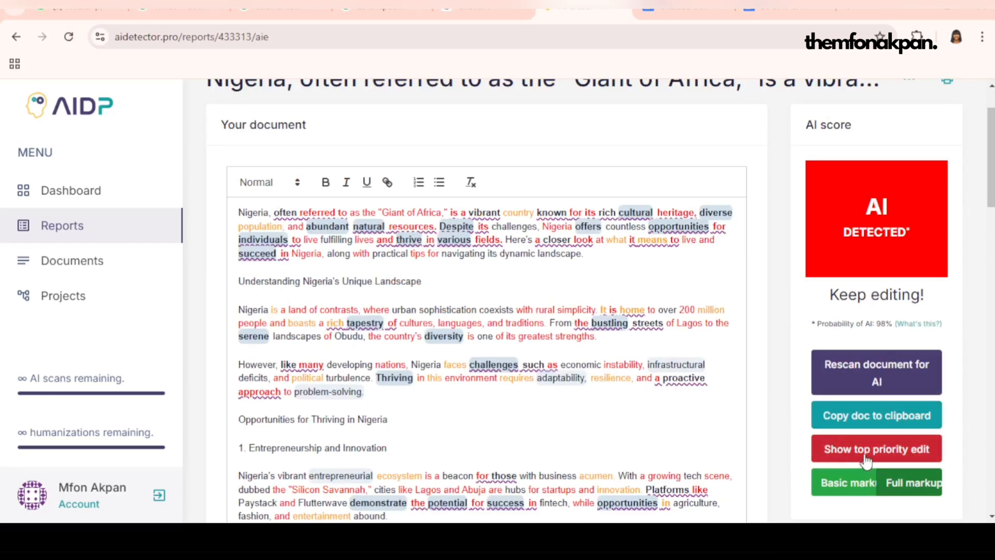
click(876, 448)
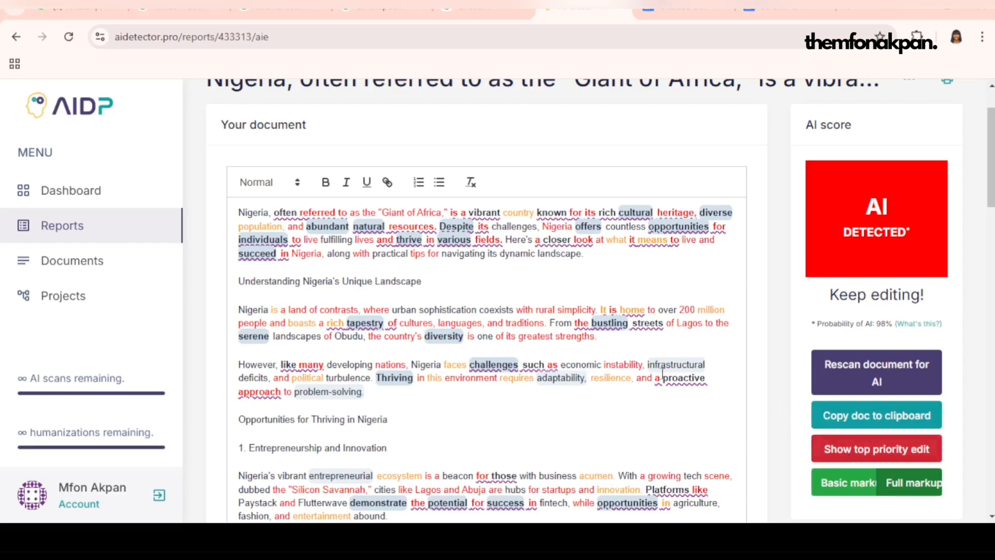
scroll(down, 3)
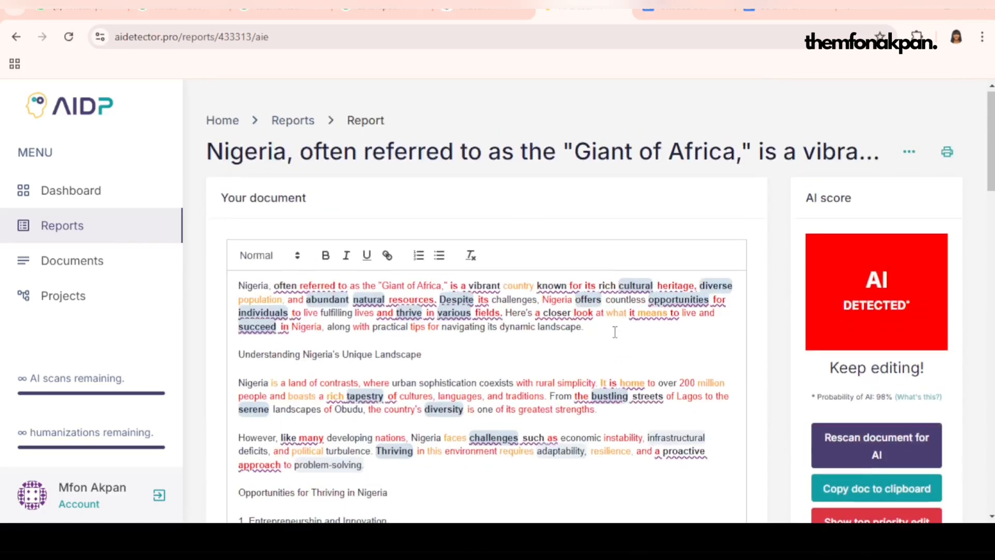
Adjust the More human/Better writing balance and humanize the entire document.
scroll(down, 3)
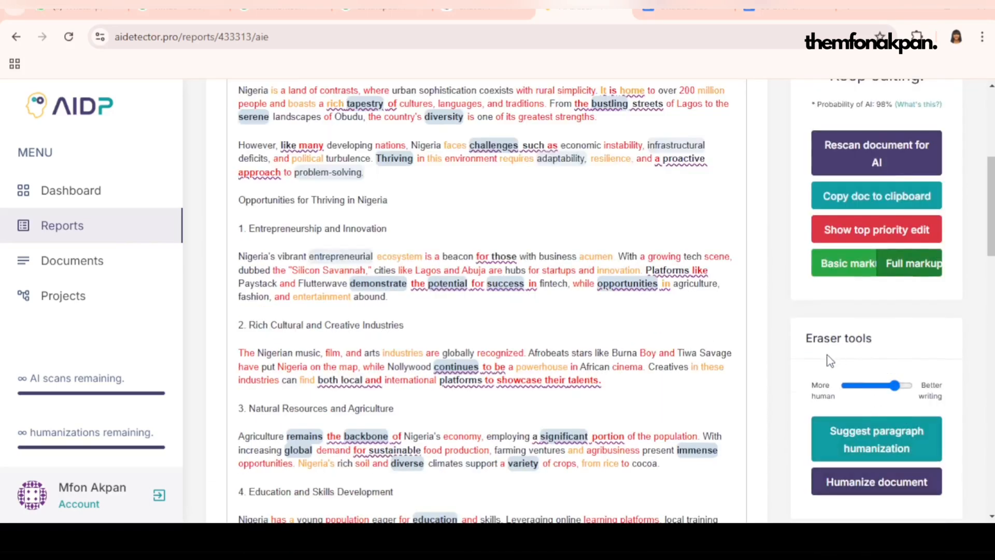
mouse_move(861, 352)
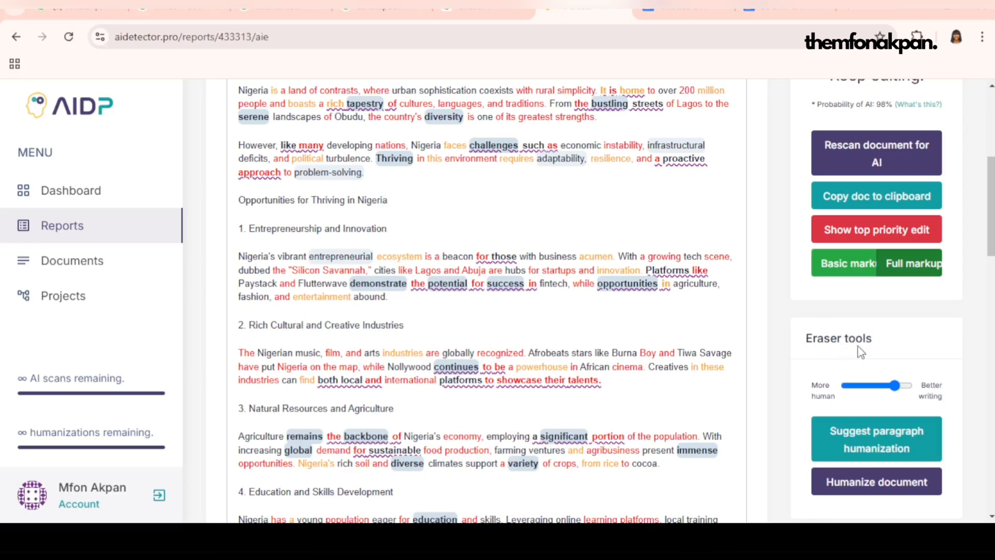
drag(895, 386, 846, 386)
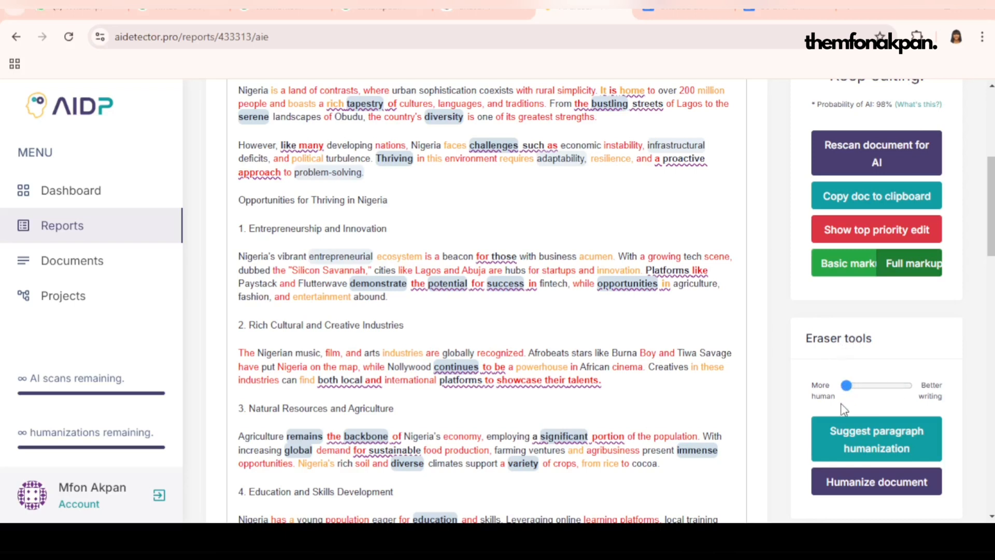
drag(847, 385, 896, 385)
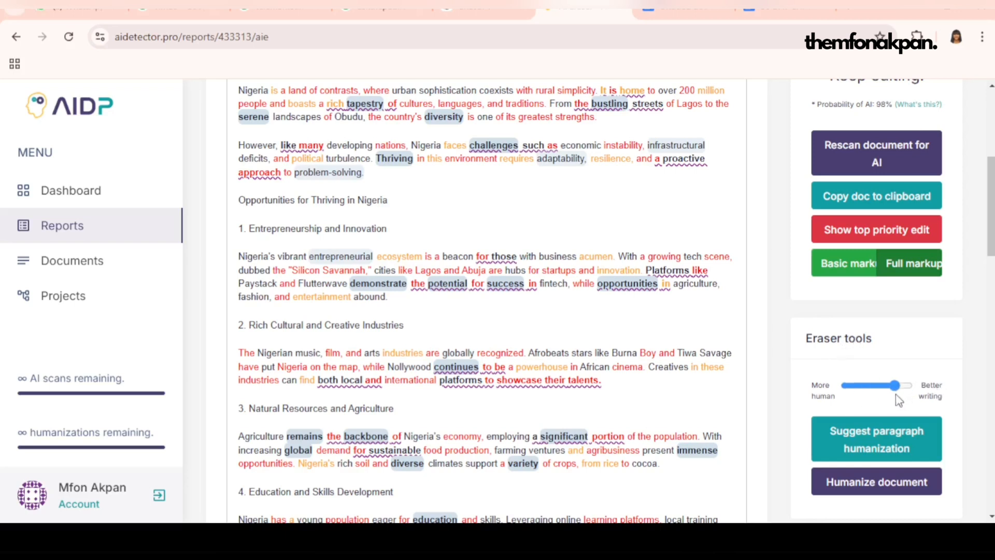
scroll(down, 3)
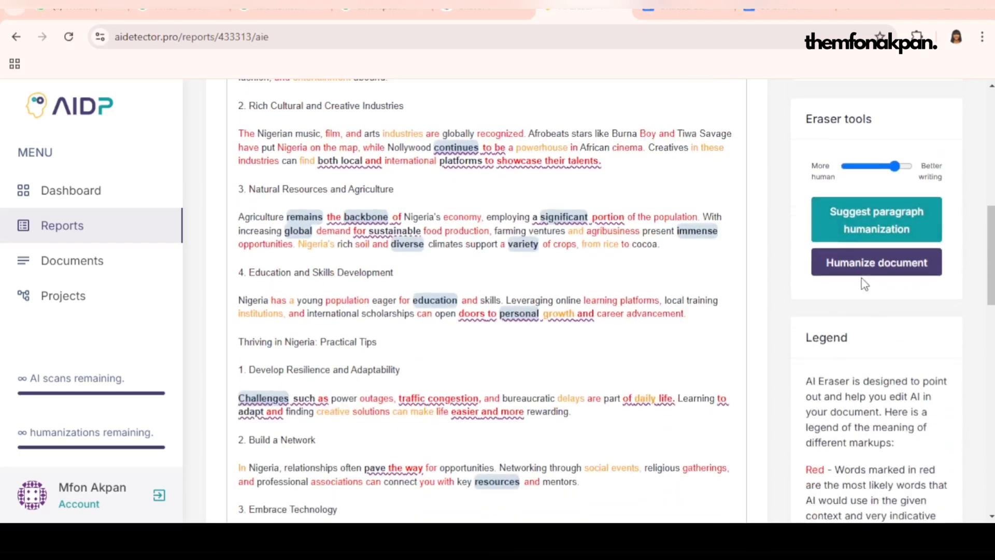
mouse_move(861, 269)
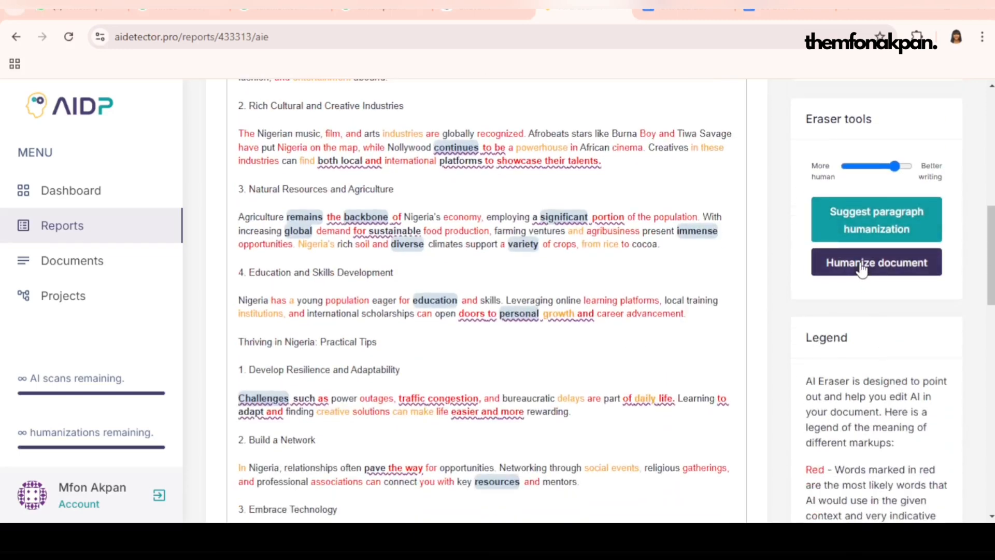
click(876, 262)
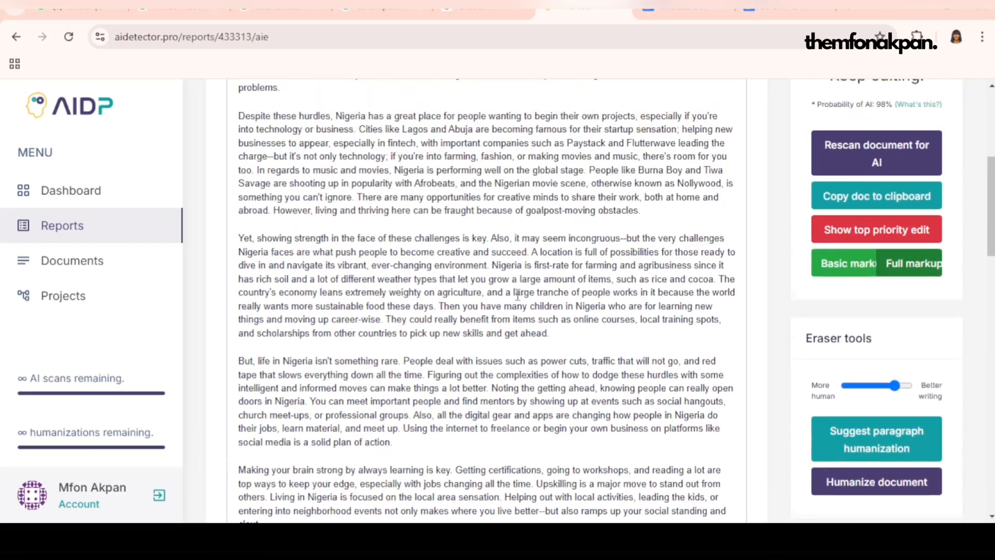
Generate a humanized alternative wording for the concluding paragraph and review it.
scroll(down, 3)
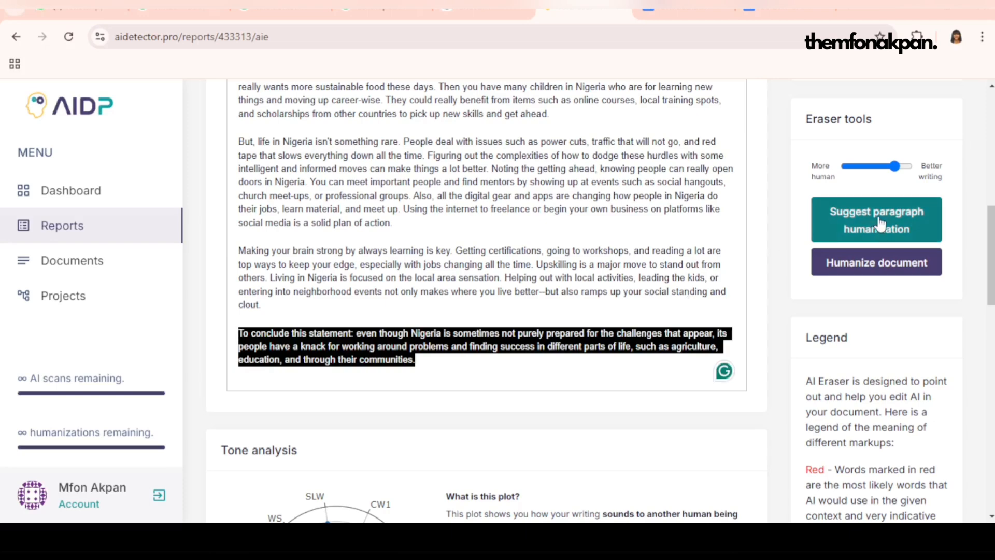
click(876, 219)
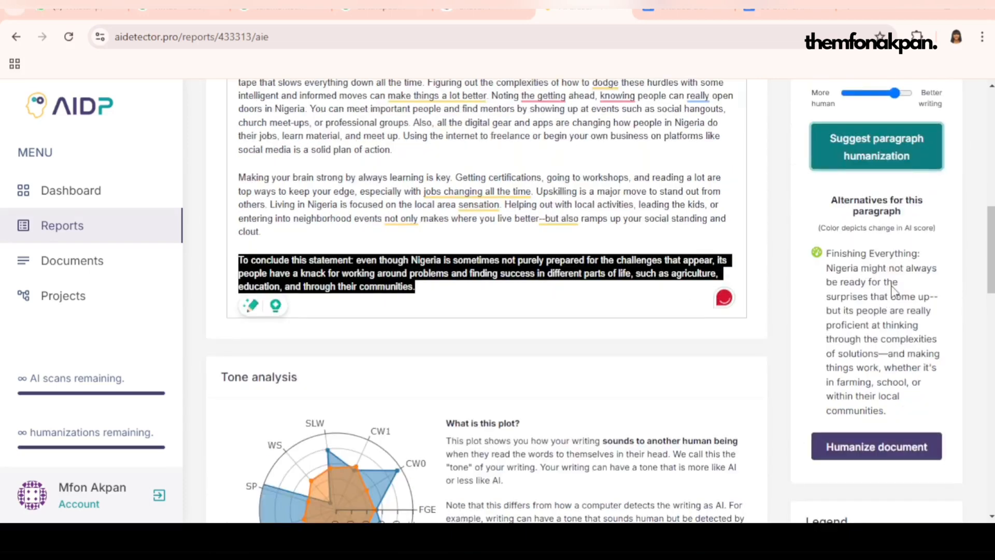
scroll(up, 3)
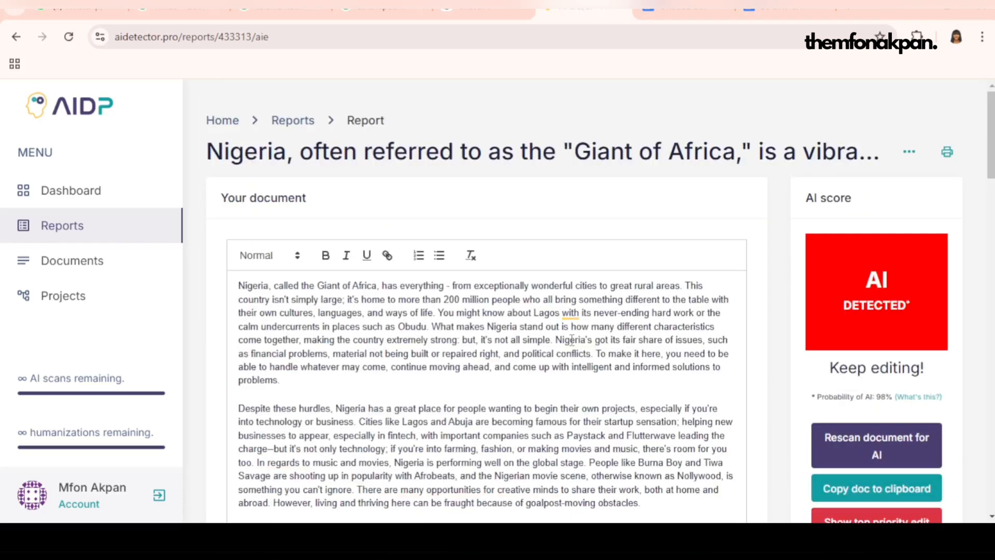